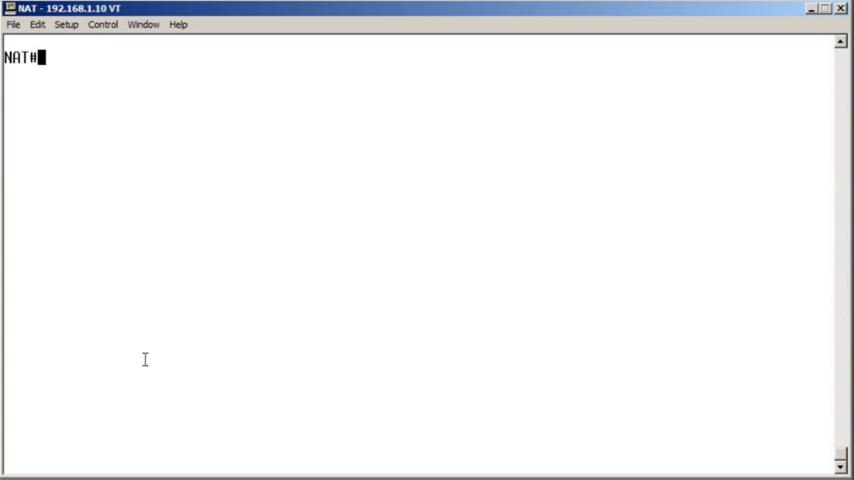
Run show ip nat translations on the NAT router, confirming the table is empty.
type("show ip")
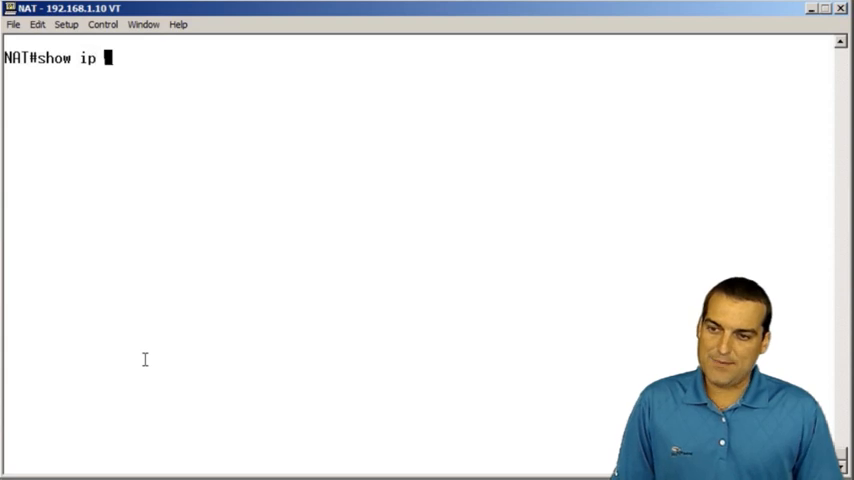
type("nat tra")
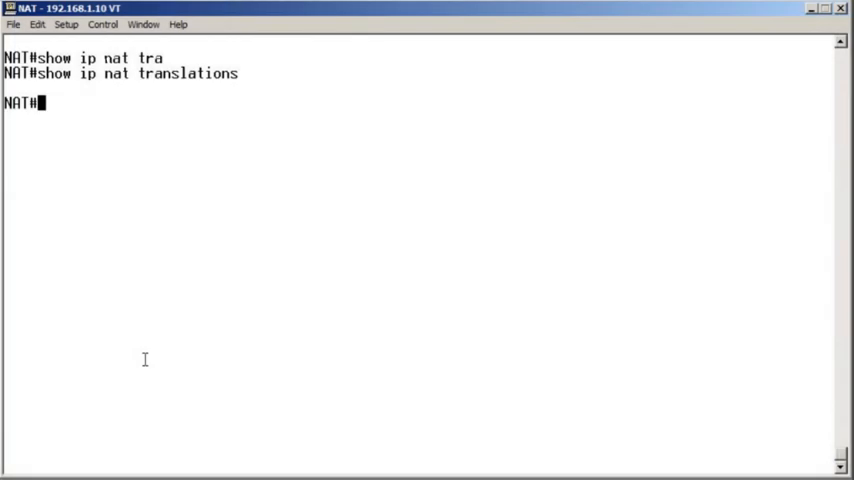
Show FastEthernet0/0 details, confirming it is up with address 10.0.0.2/24.
type("show ip int fa0/0")
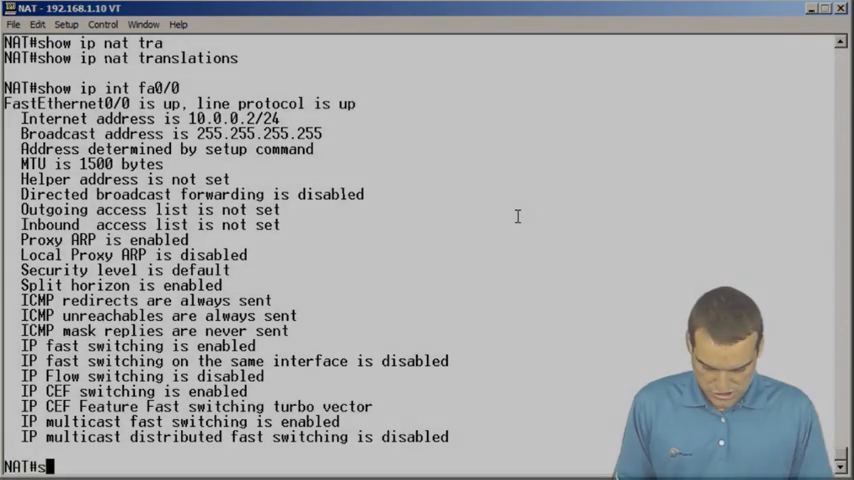
Show access list AL_NATSOURCE permitting 10.0.0.0 and the brief interface summary.
type("show acc")
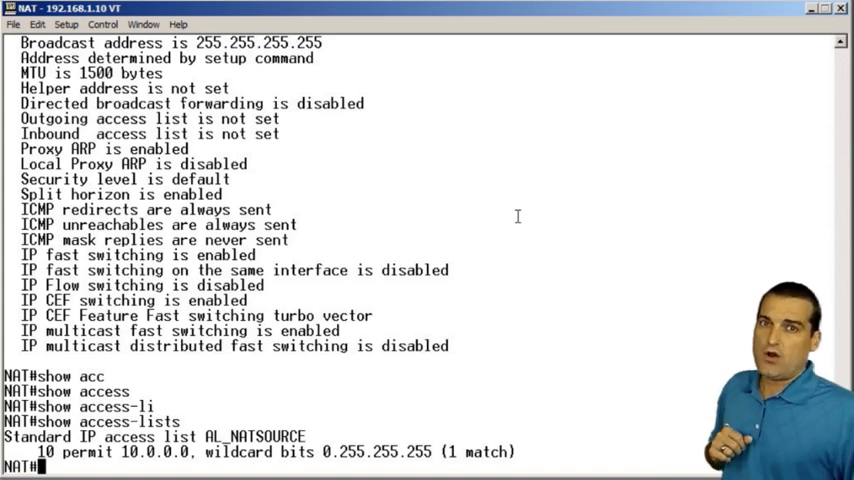
type("show")
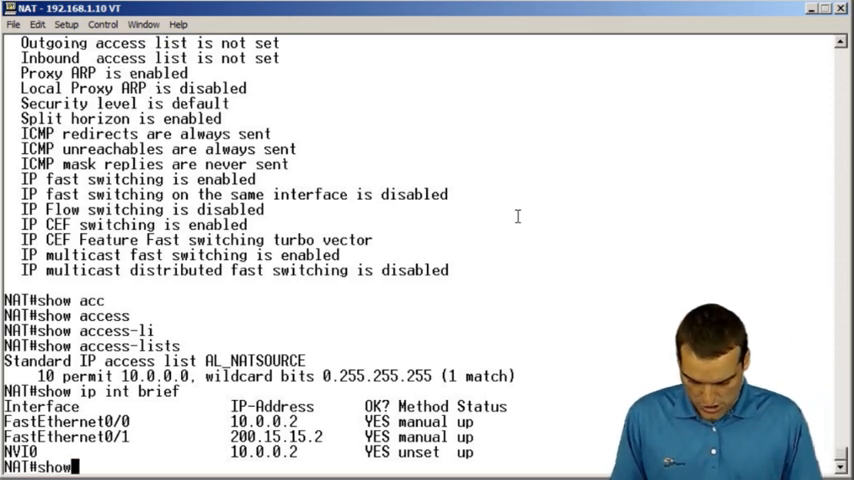
type("run")
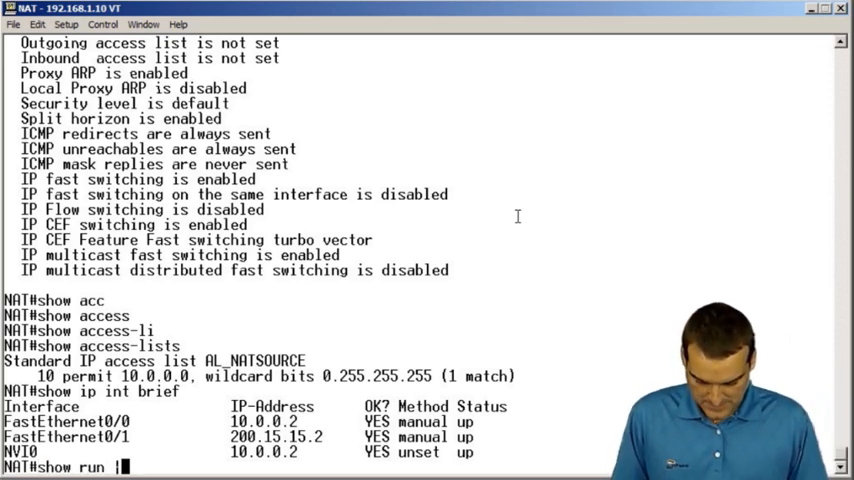
Confirm the running config overloads AL_NATSOURCE onto FastEthernet0/1, then enter global configuration.
type("| include nat")
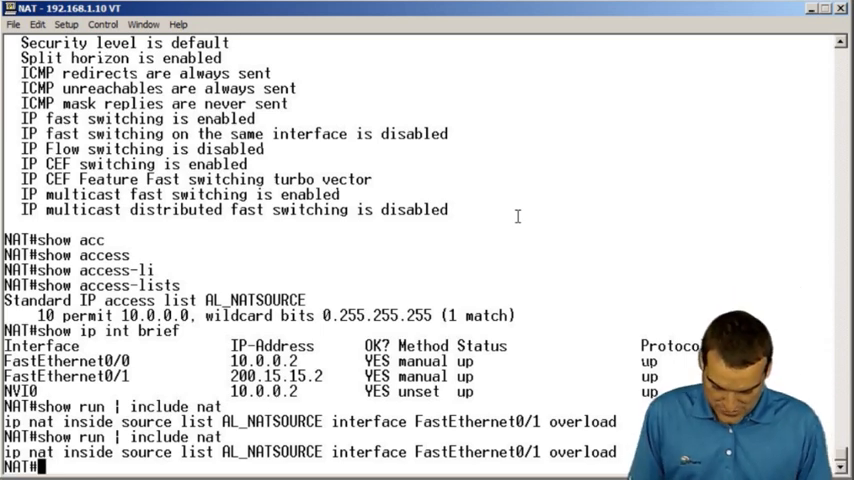
type("conf t")
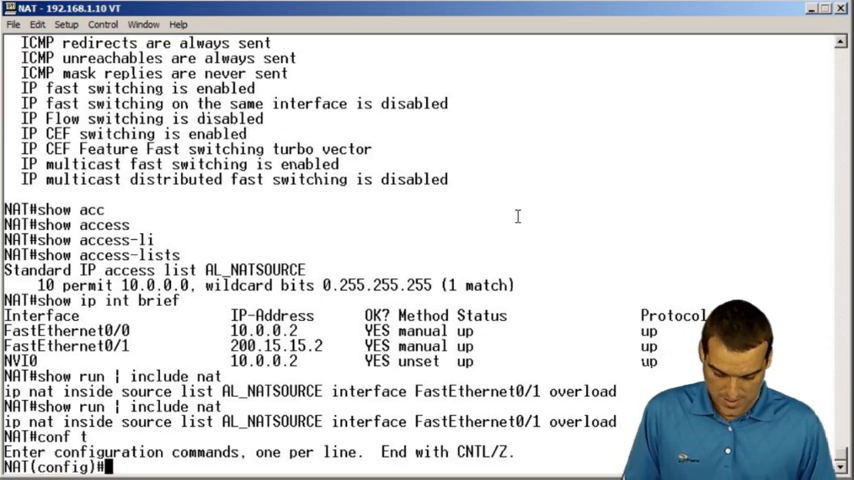
Set ip nat inside on FastEthernet0/0 and ip nat outside on FastEthernet0/1.
type("int f0/0")
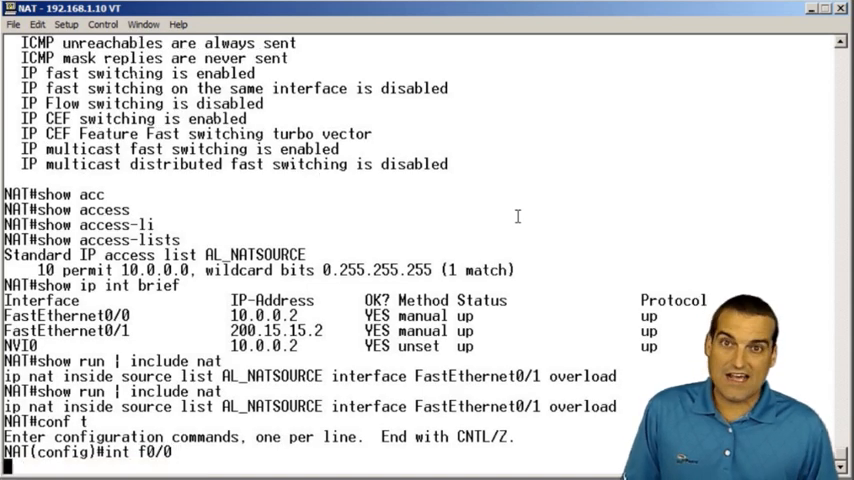
type("ip na")
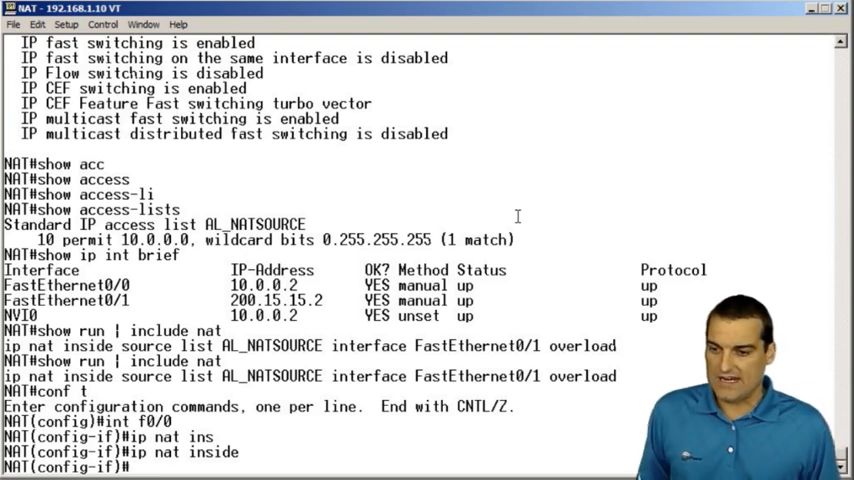
type("int na")
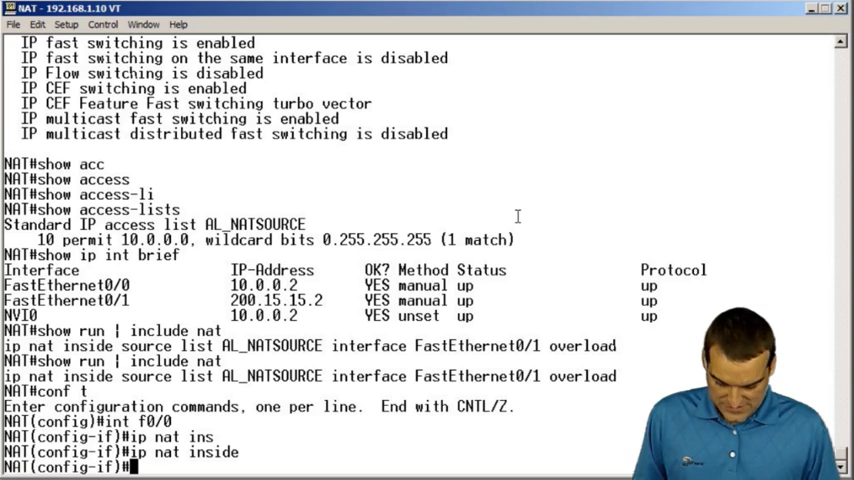
type("int f0/")
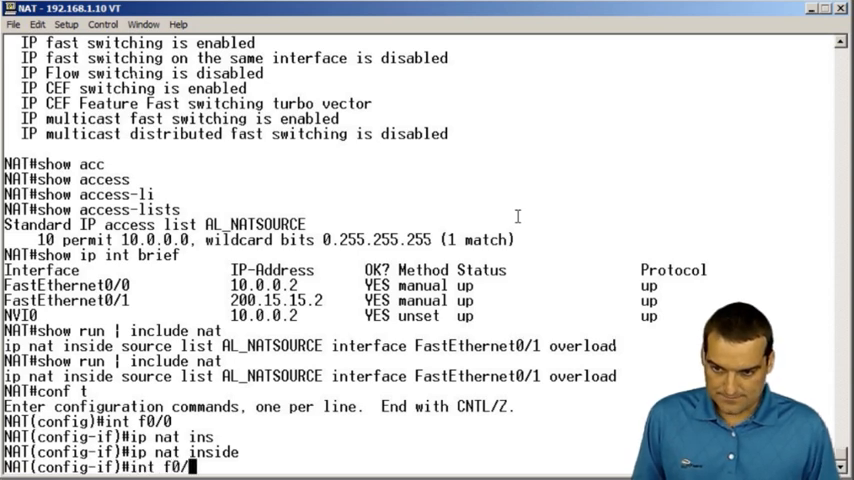
type("ip")
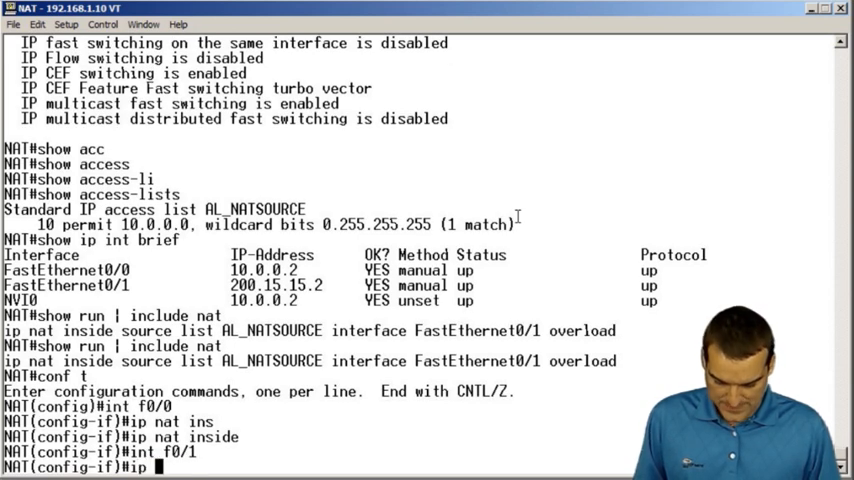
type("nat ou")
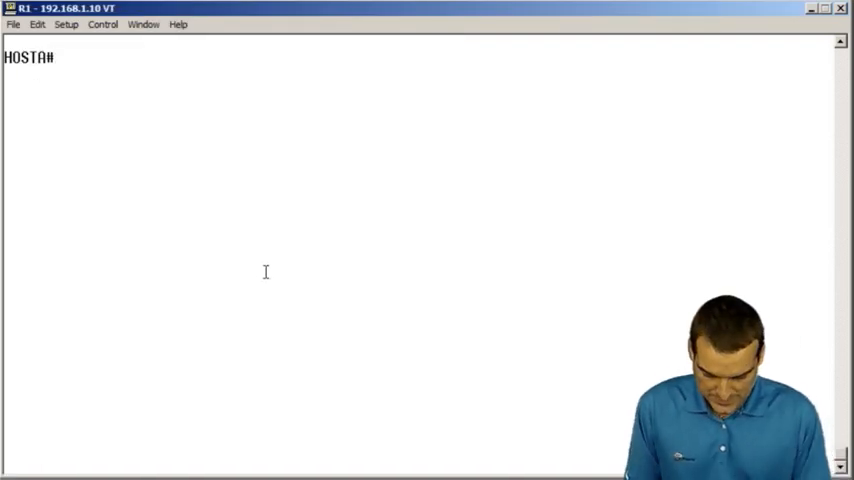
Ping the outside 200.15.15.x address from host A through the router.
type("ping")
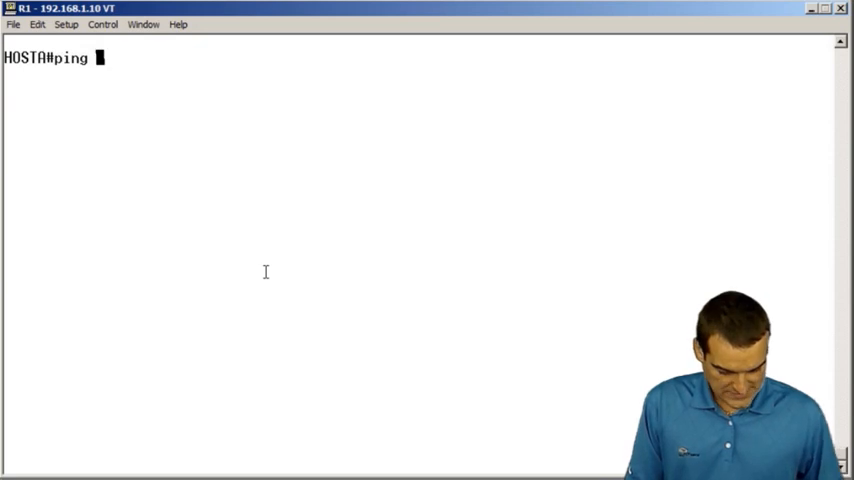
type("200.15")
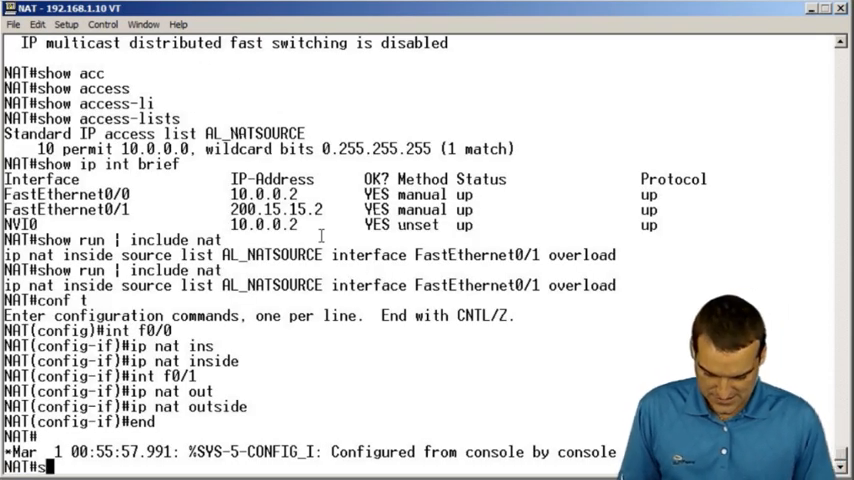
Run show ip nat translations, showing an ICMP entry mapping 10.0.0.1 to 200.15.15.2.
type("show ip nAT")
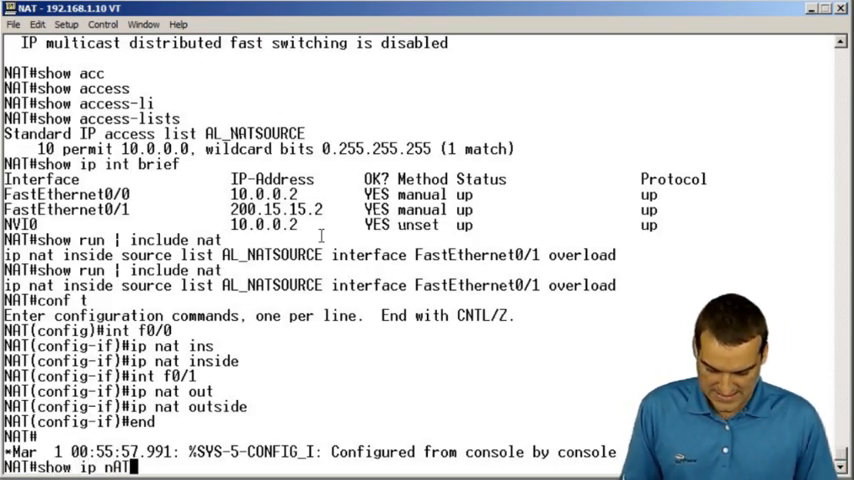
type("Ranslations")
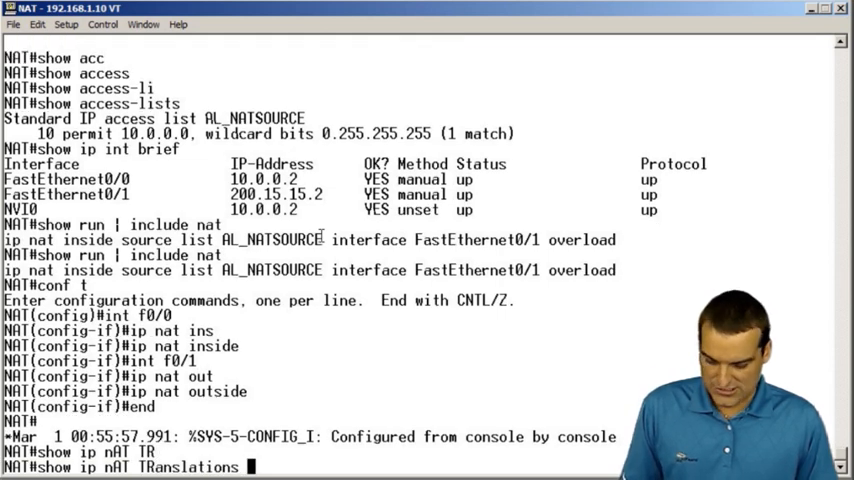
key("Return")
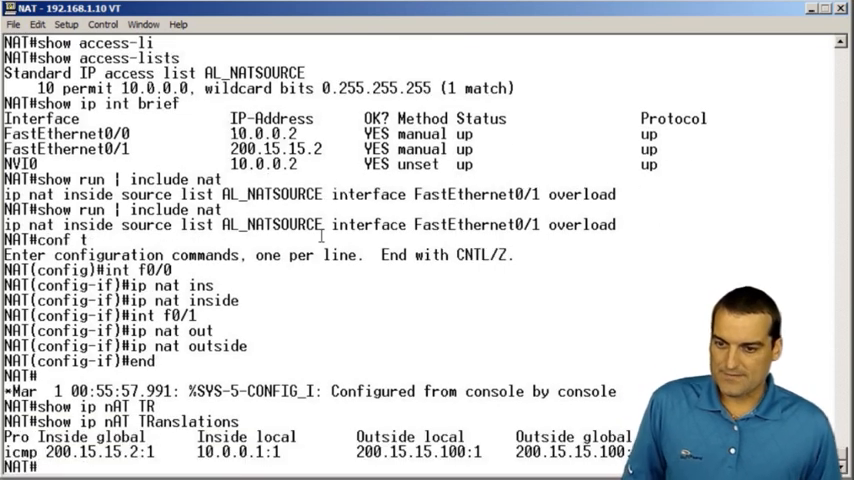